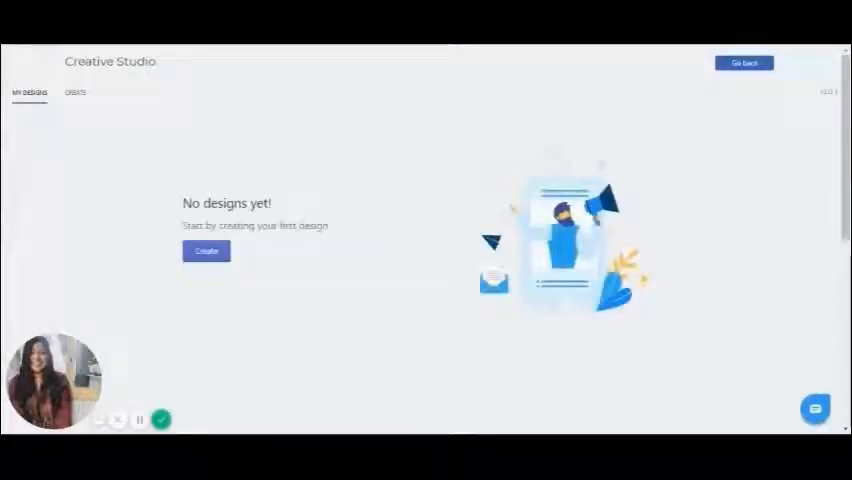
Start a new design and scroll through the ready-made template gallery
left_click(75, 92)
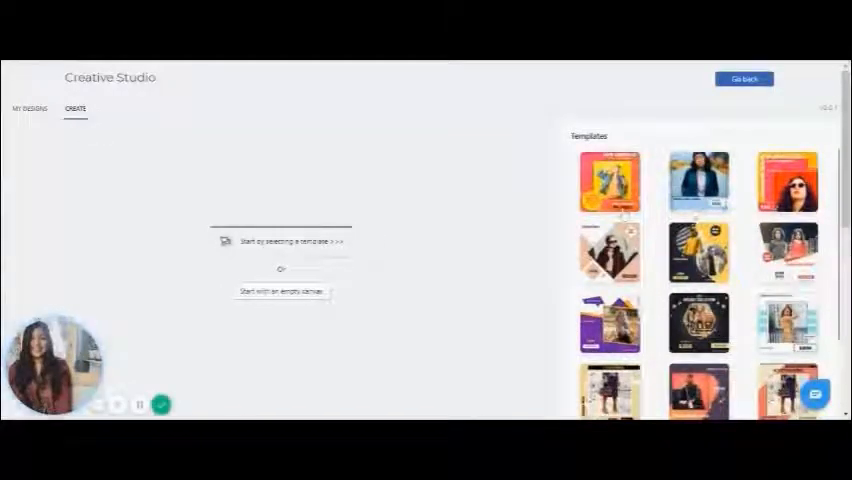
scroll("down", 3)
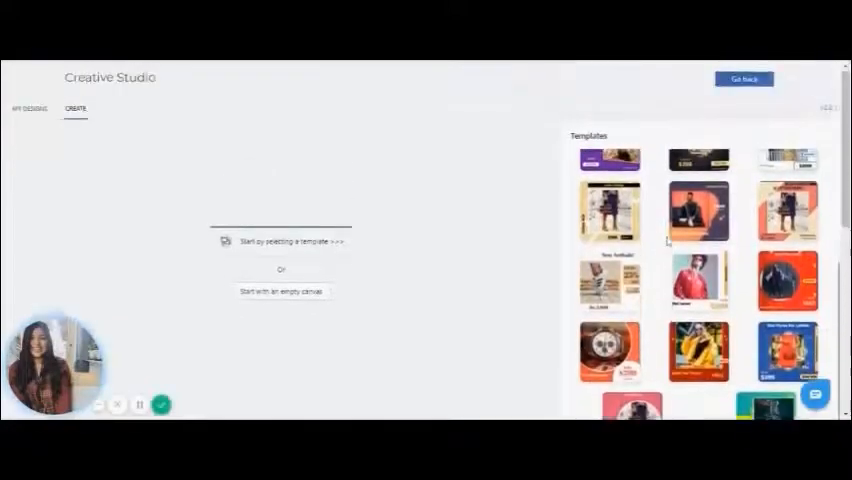
scroll("down", 3)
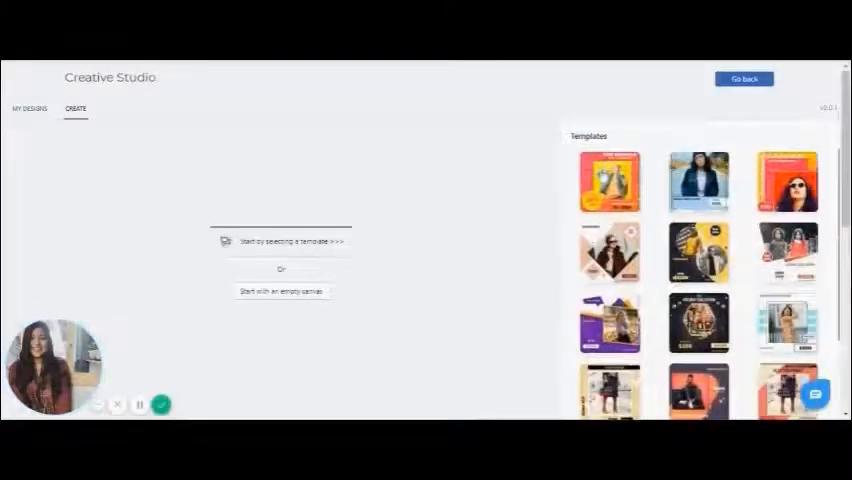
Choose the New Arrivals template and generate its three sizes with the cotton bedsheet set
left_click(609, 182)
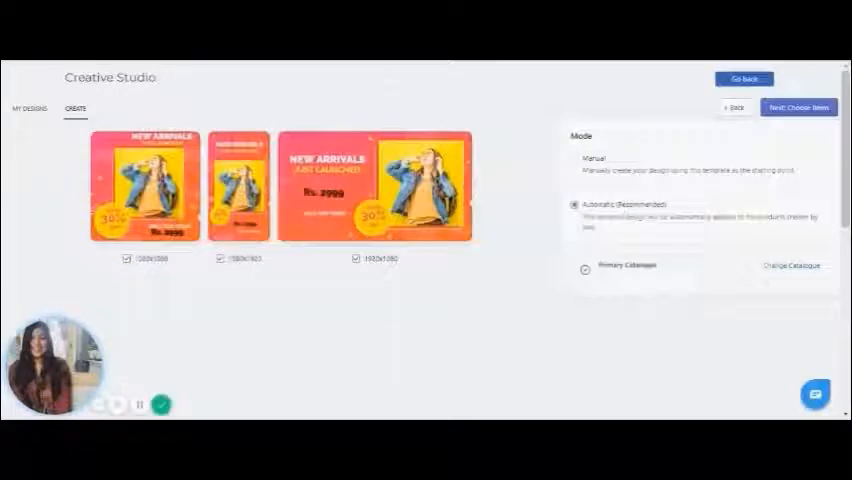
mouse_move(798, 107)
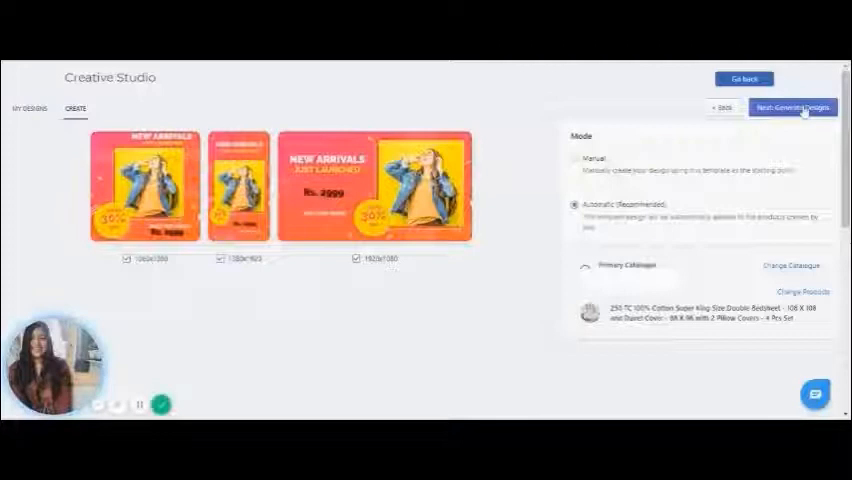
left_click(791, 107)
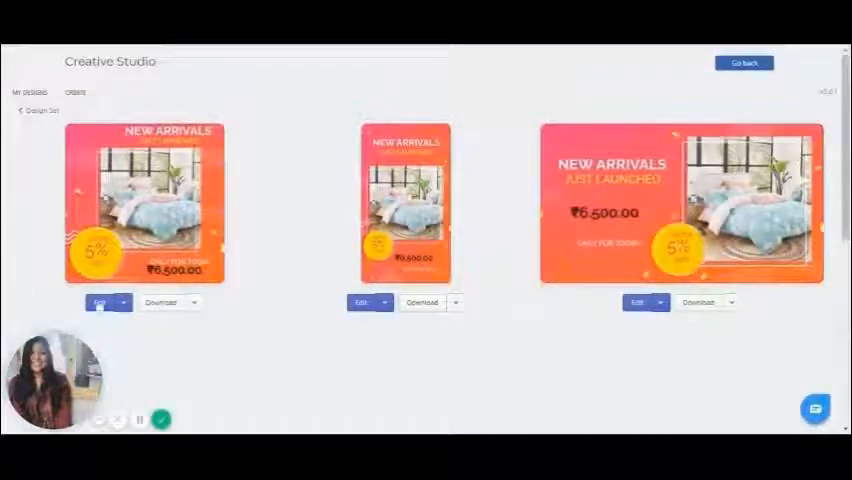
Open the 1080x1080 bedding design in the editor and select a canvas element
left_click(99, 302)
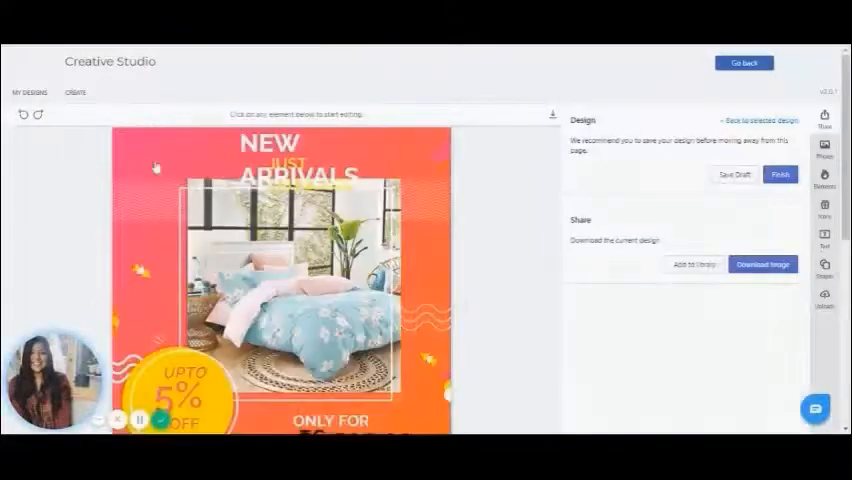
left_click(83, 114)
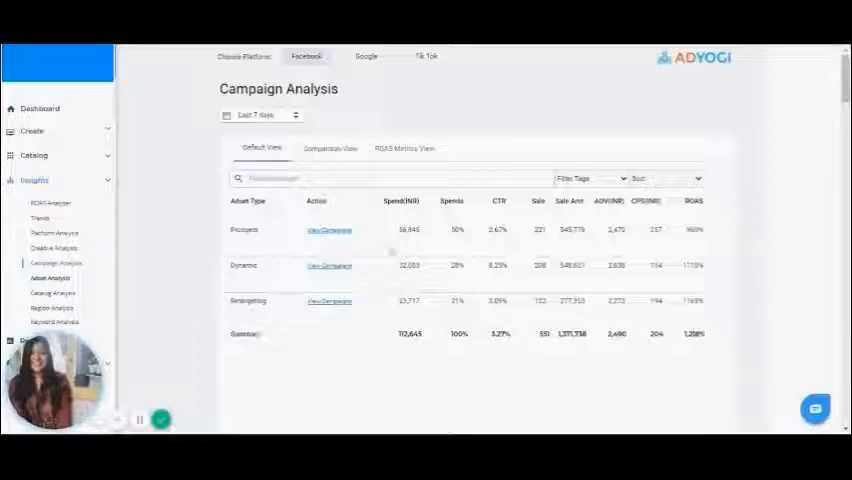
mouse_move(445, 218)
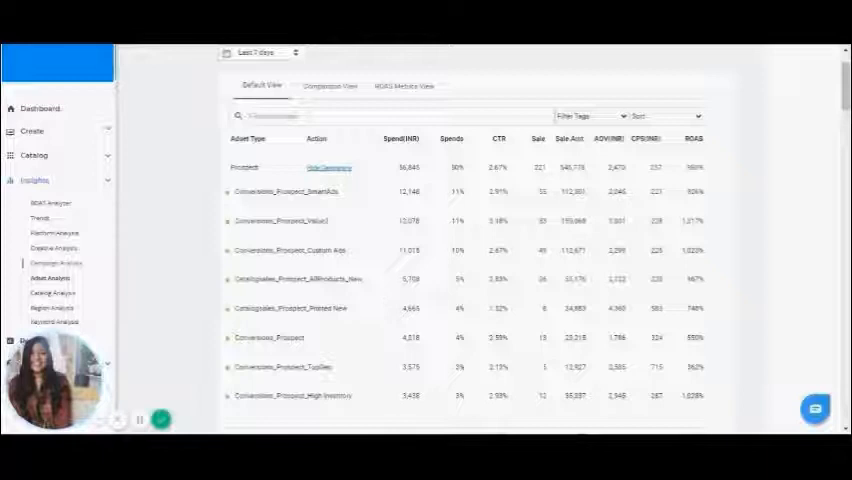
Switch Campaign Analysis to Comparison View for last 7 days versus previous 7
left_click(330, 86)
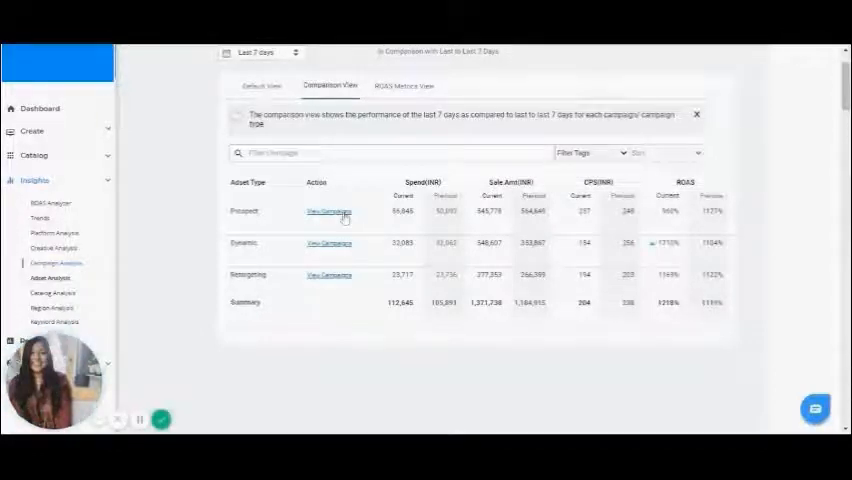
Expand the Prospect row's campaigns, scroll the list, then move to the creative-creation form
left_click(328, 211)
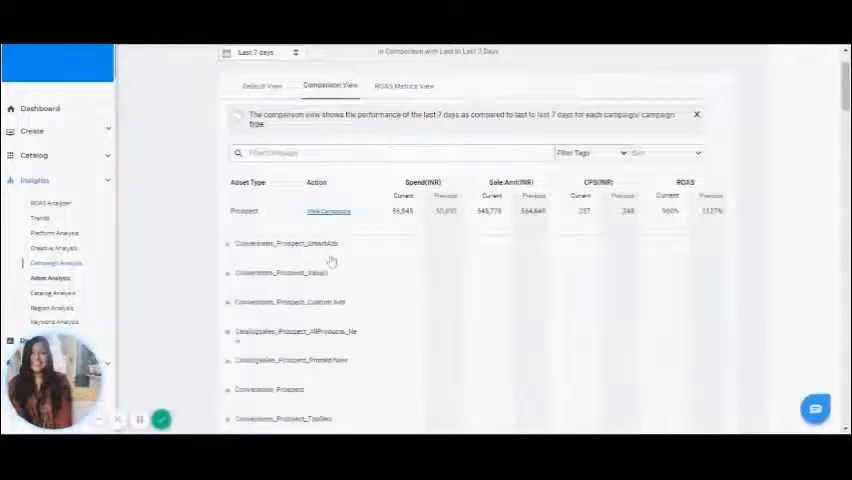
scroll("down", 3)
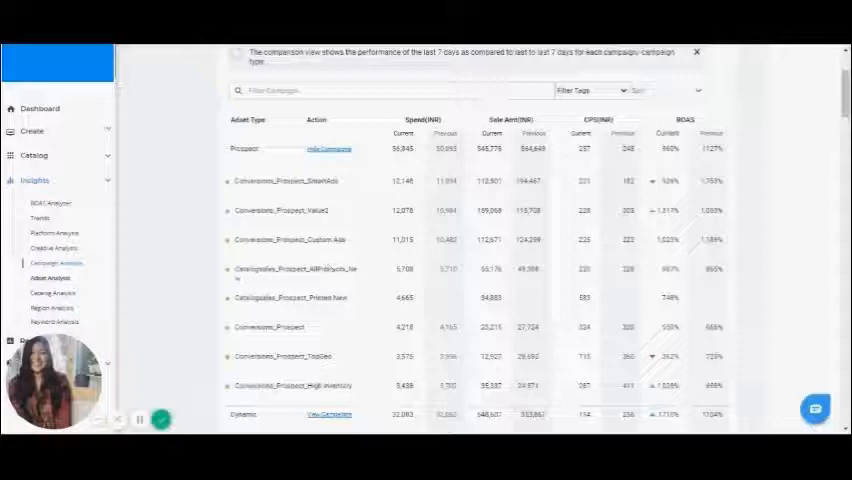
left_click(404, 85)
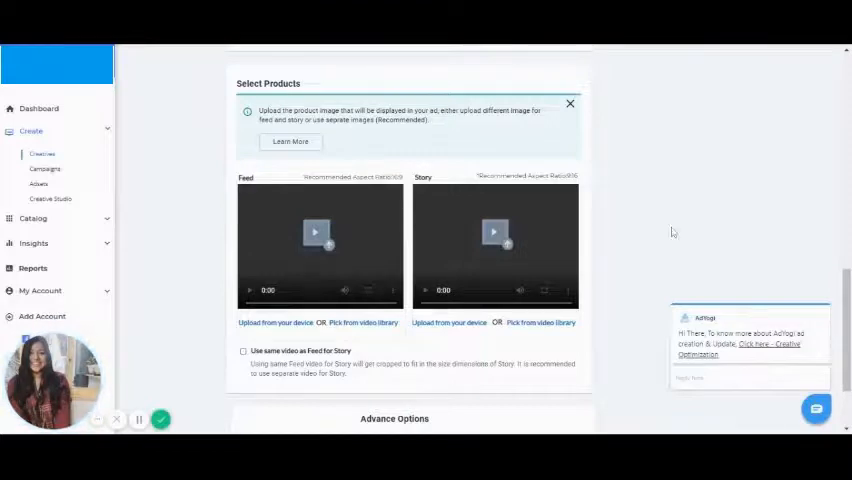
Enable Use same video as Feed for Story on the product step
left_click(243, 351)
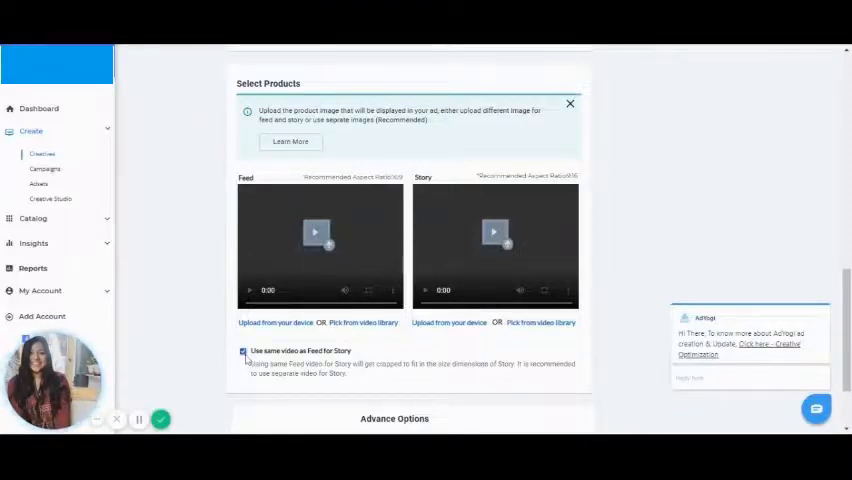